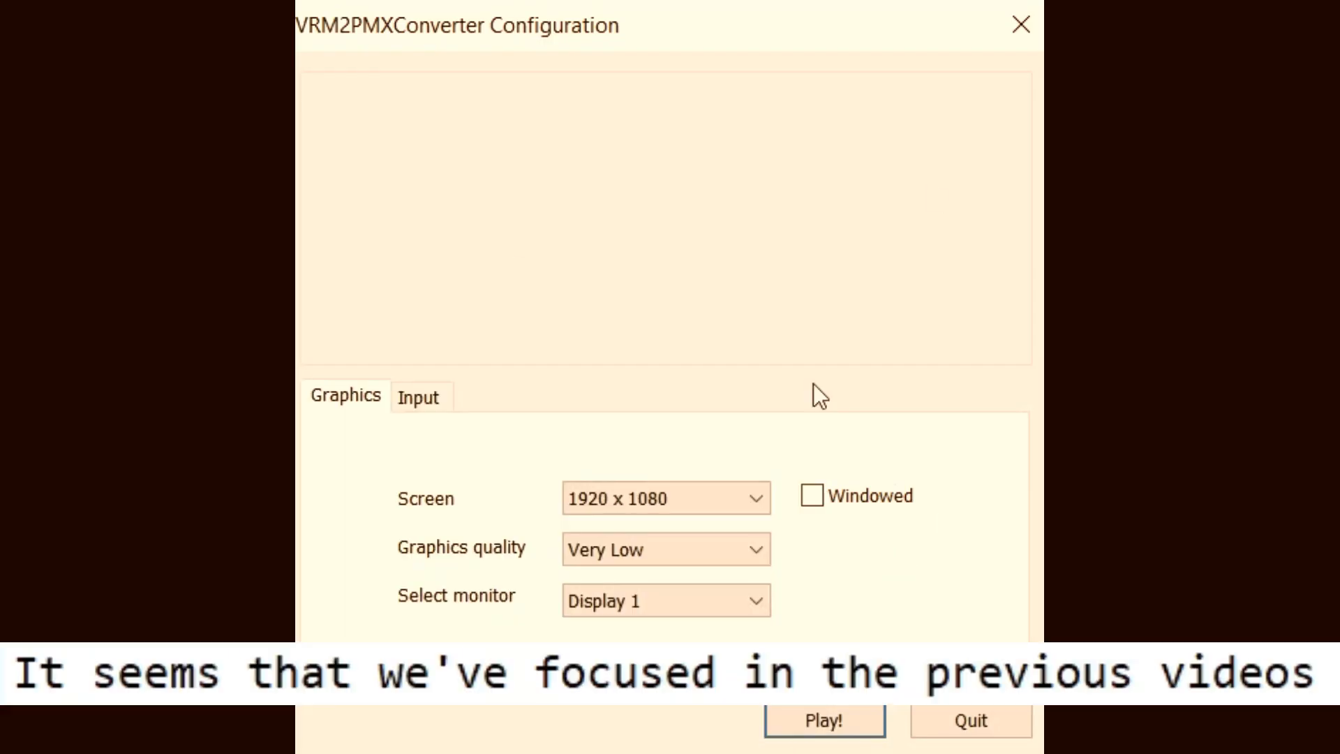
mouse_move(827, 410)
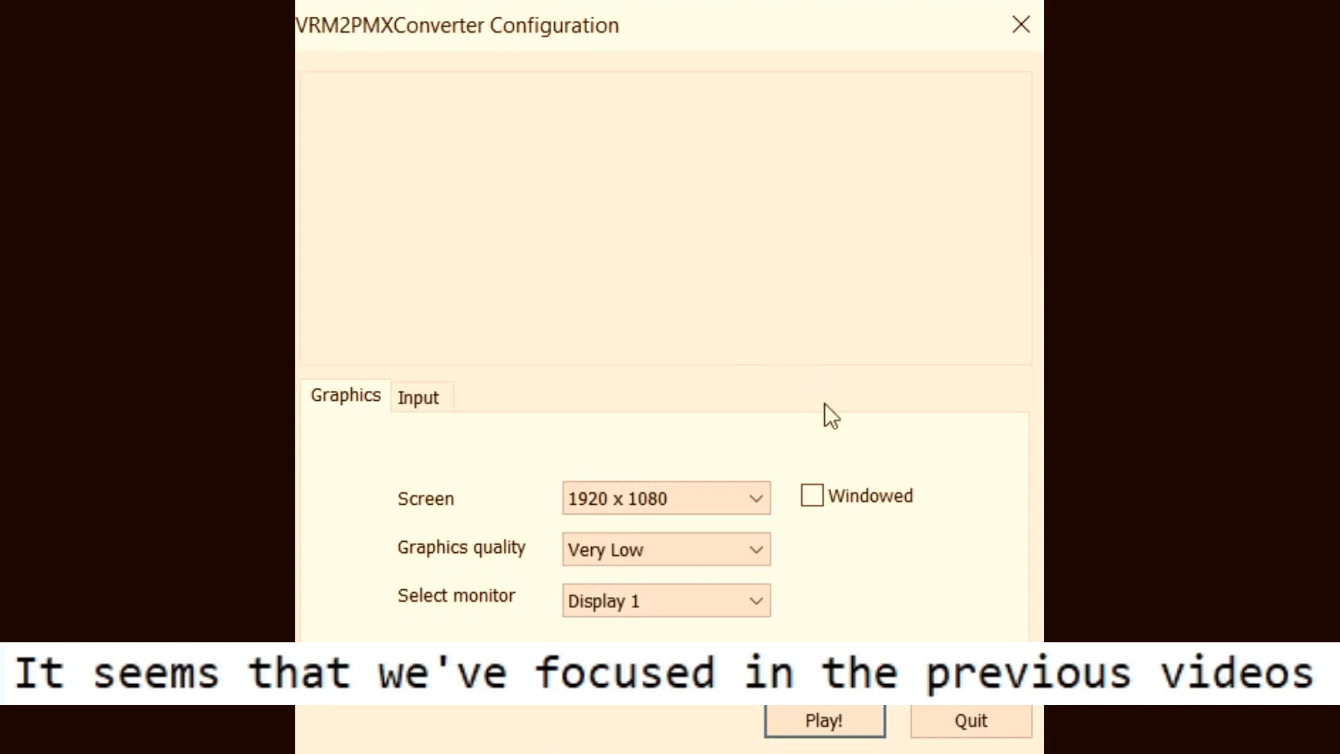
Confirm 1920x1080, Very Low quality, Display 1 and launch the converter.
click(823, 720)
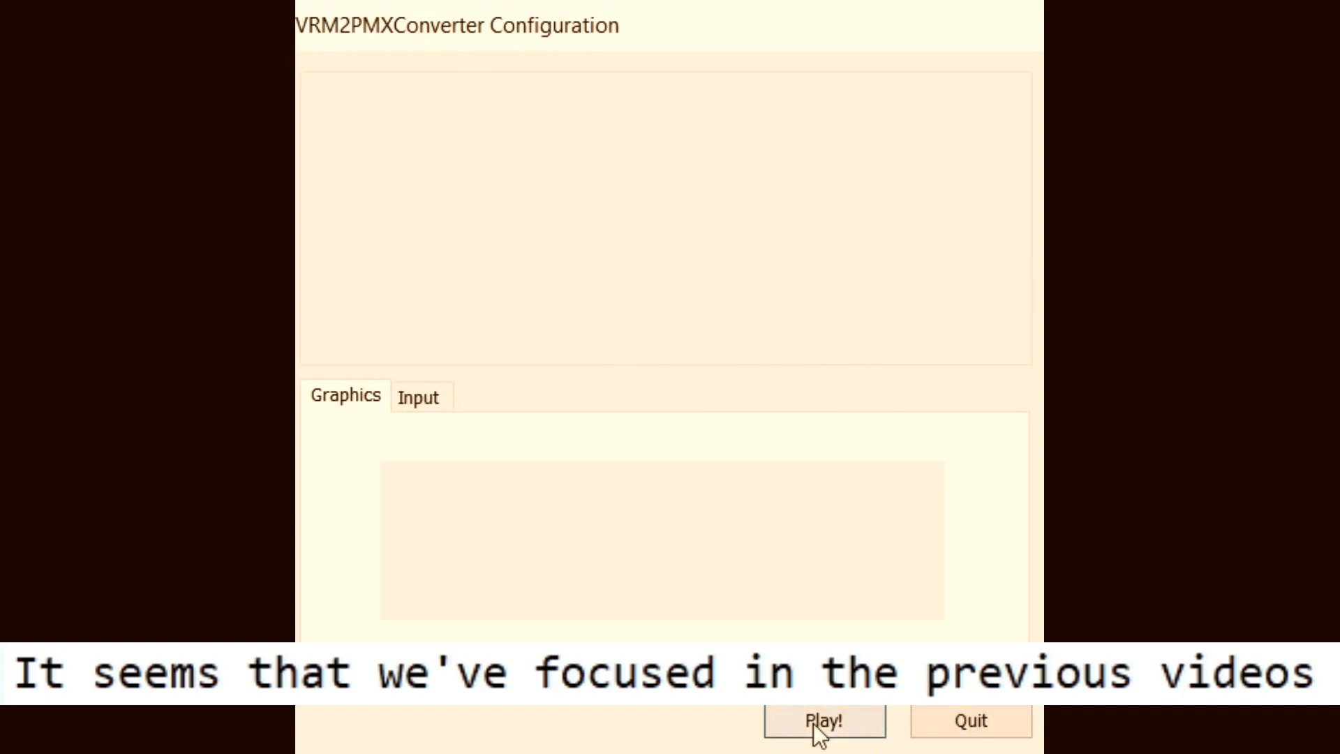
Start MikuMikuDance with a new, empty project showing only the floor grid.
click(822, 721)
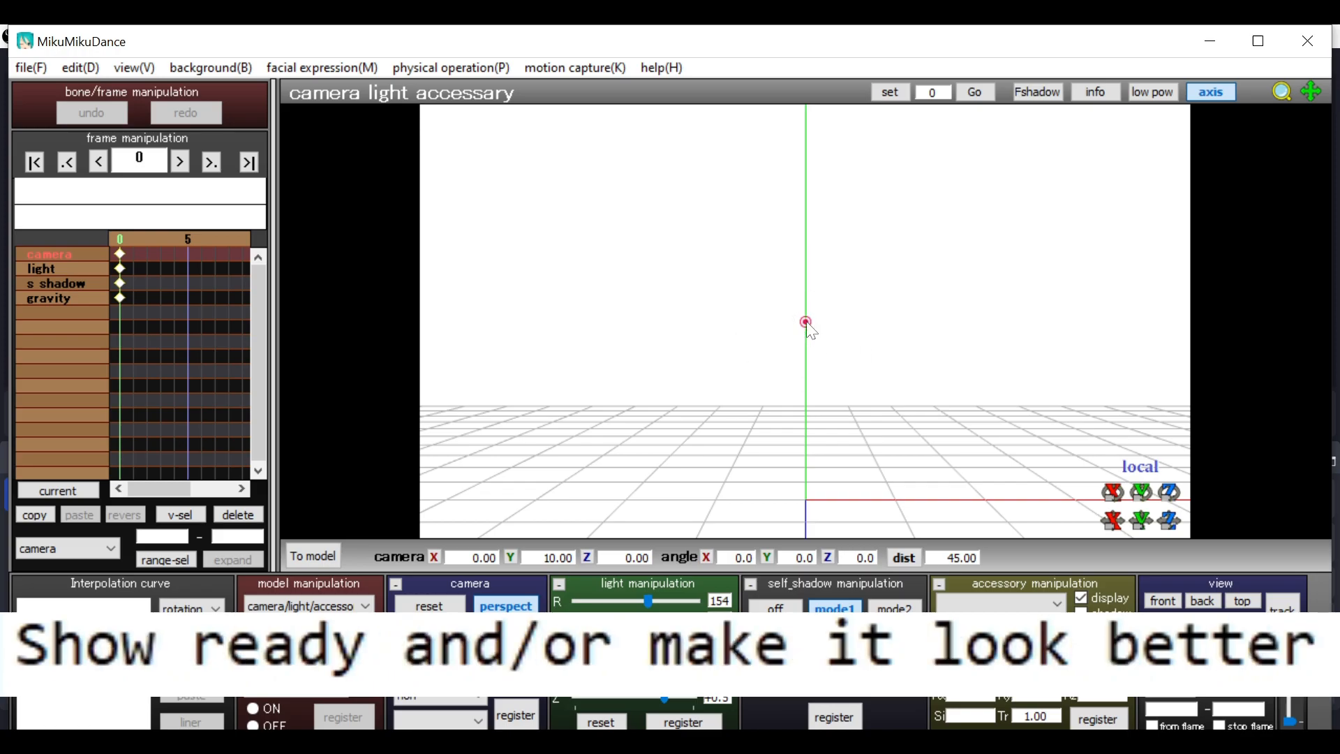
mouse_move(811, 334)
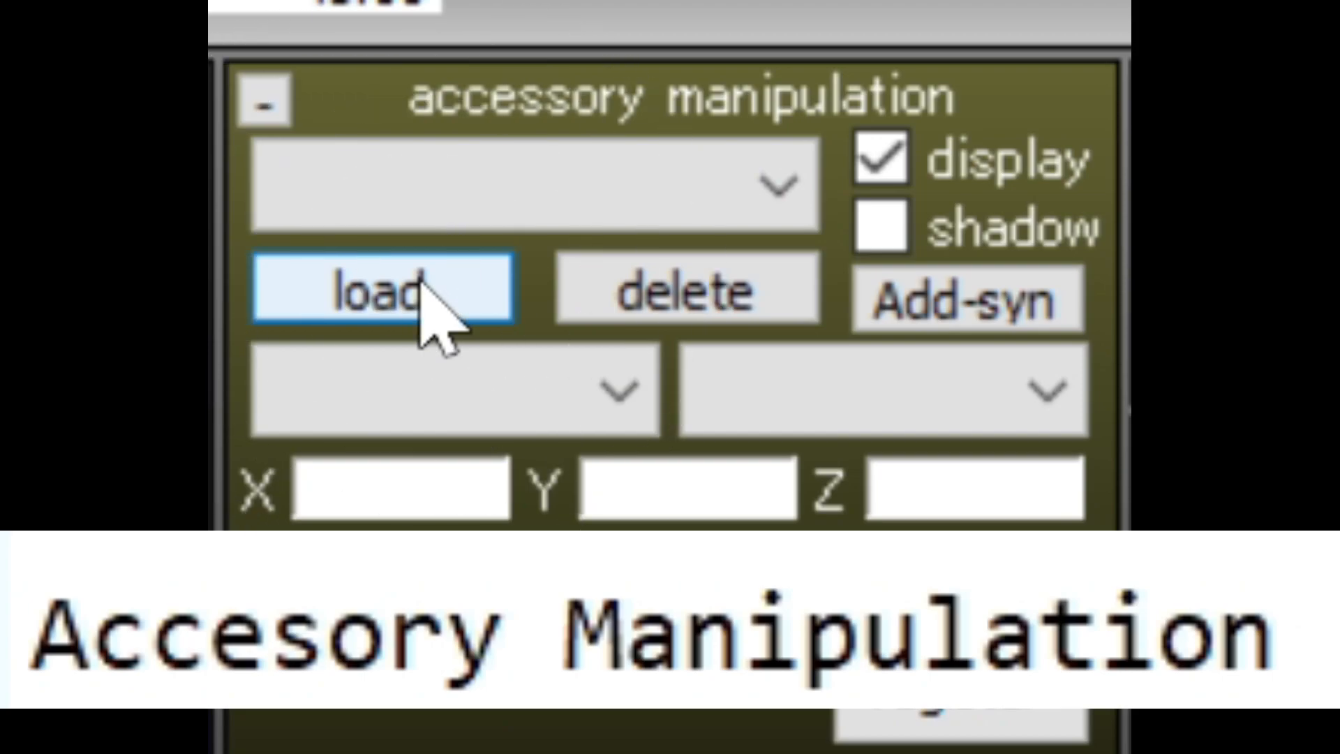
Load stage01.x from the UserFile\Accessory folder as an accessory.
click(385, 289)
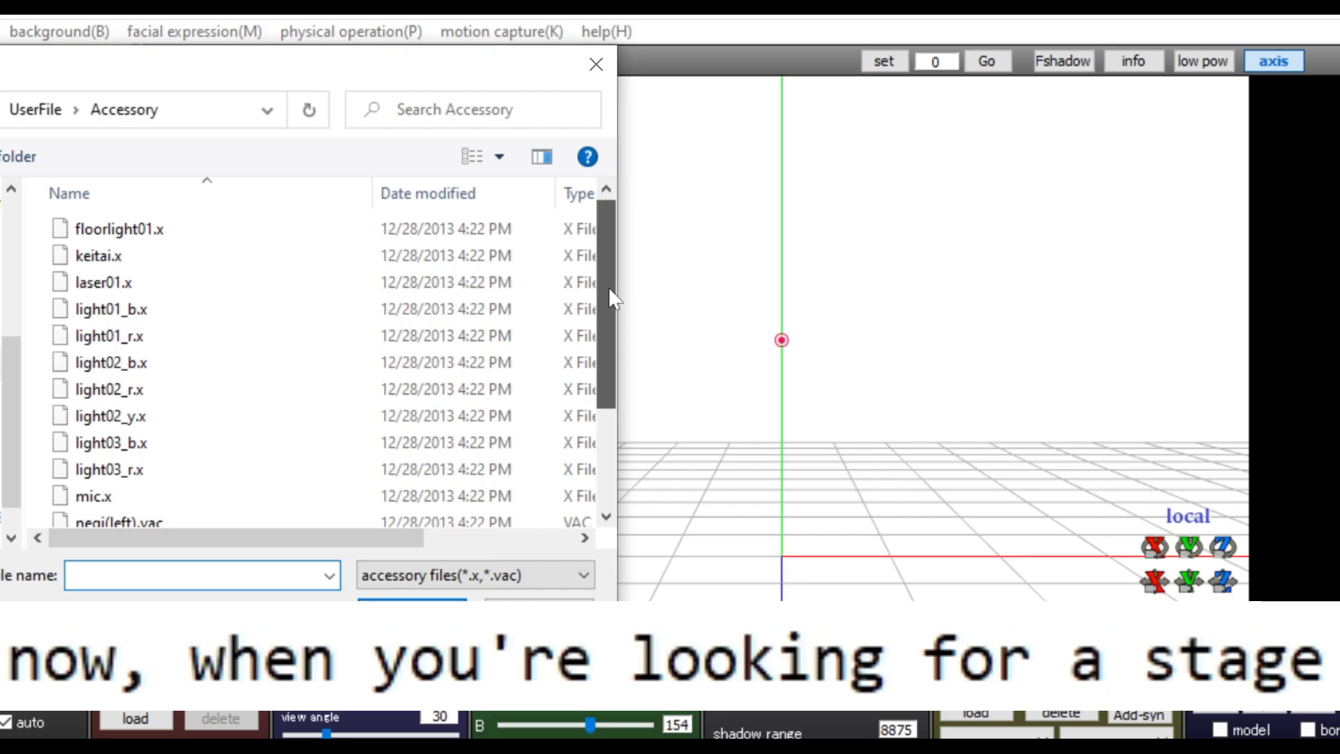
click(107, 513)
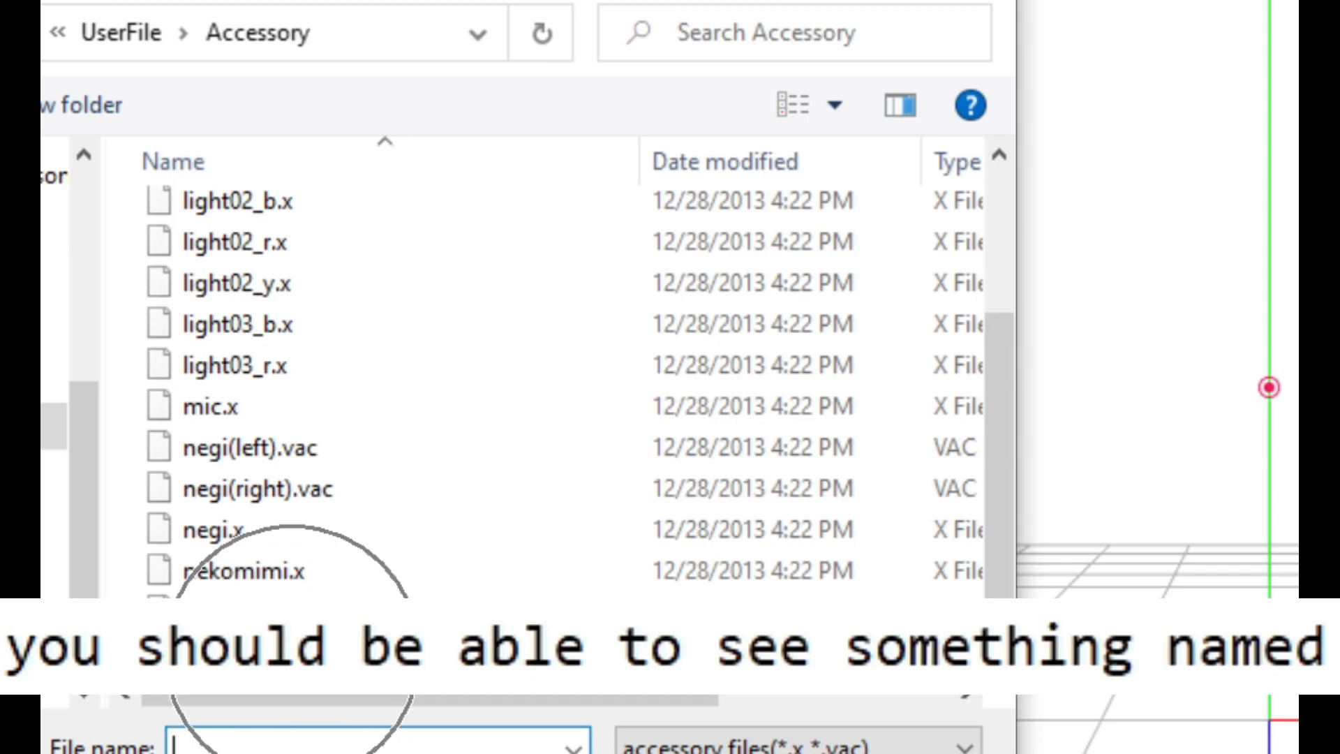
click(205, 565)
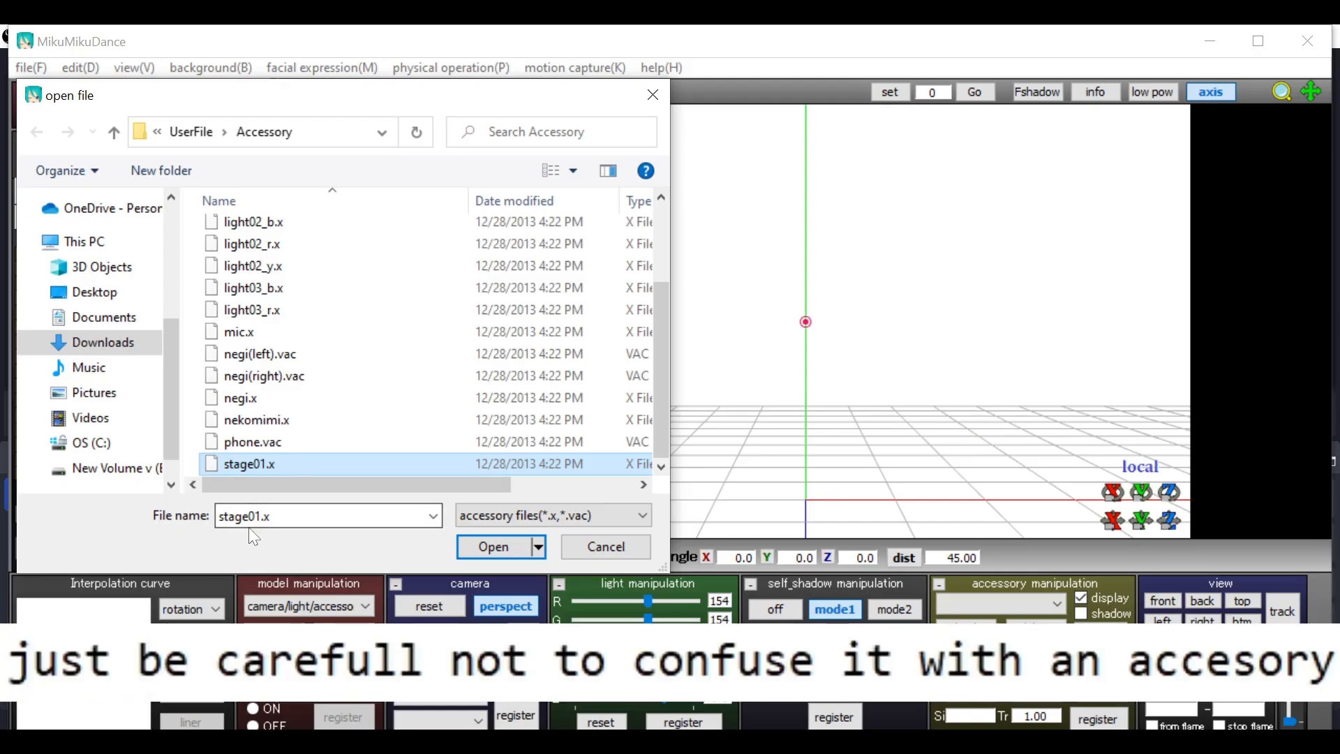
click(492, 546)
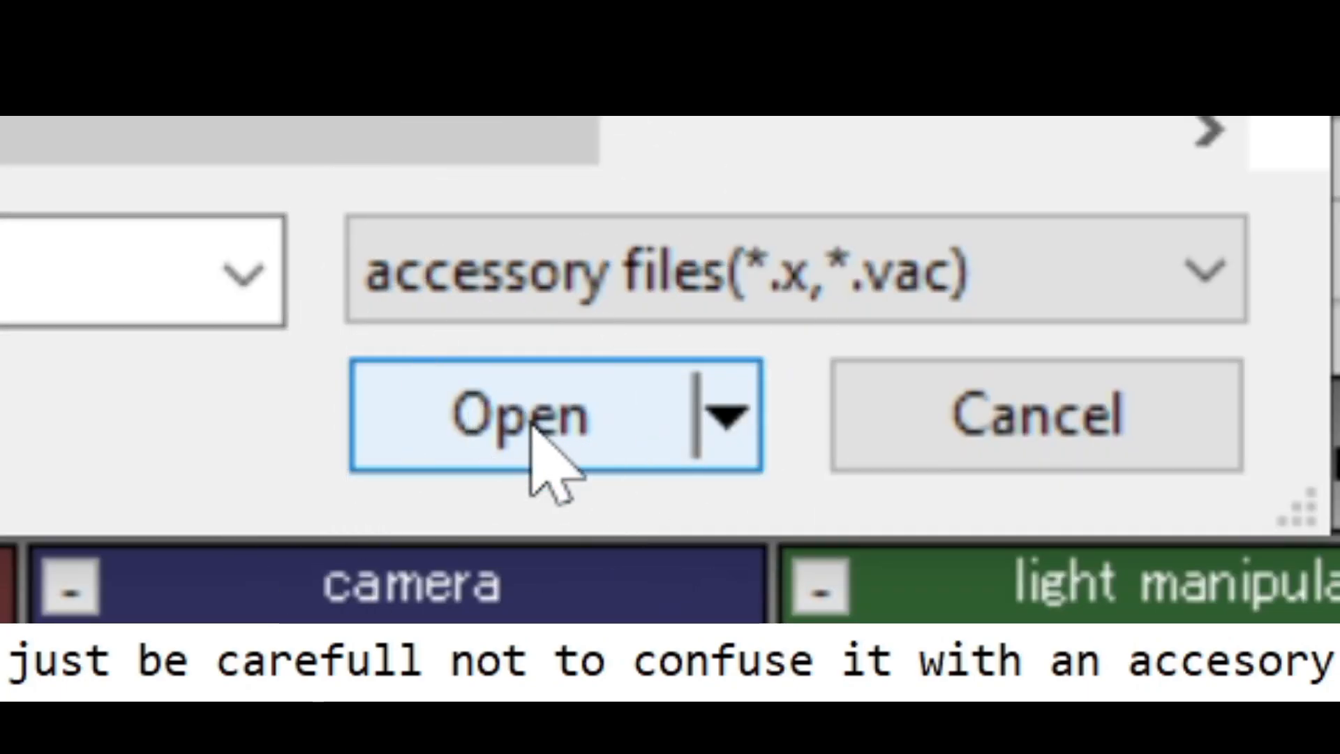
click(519, 415)
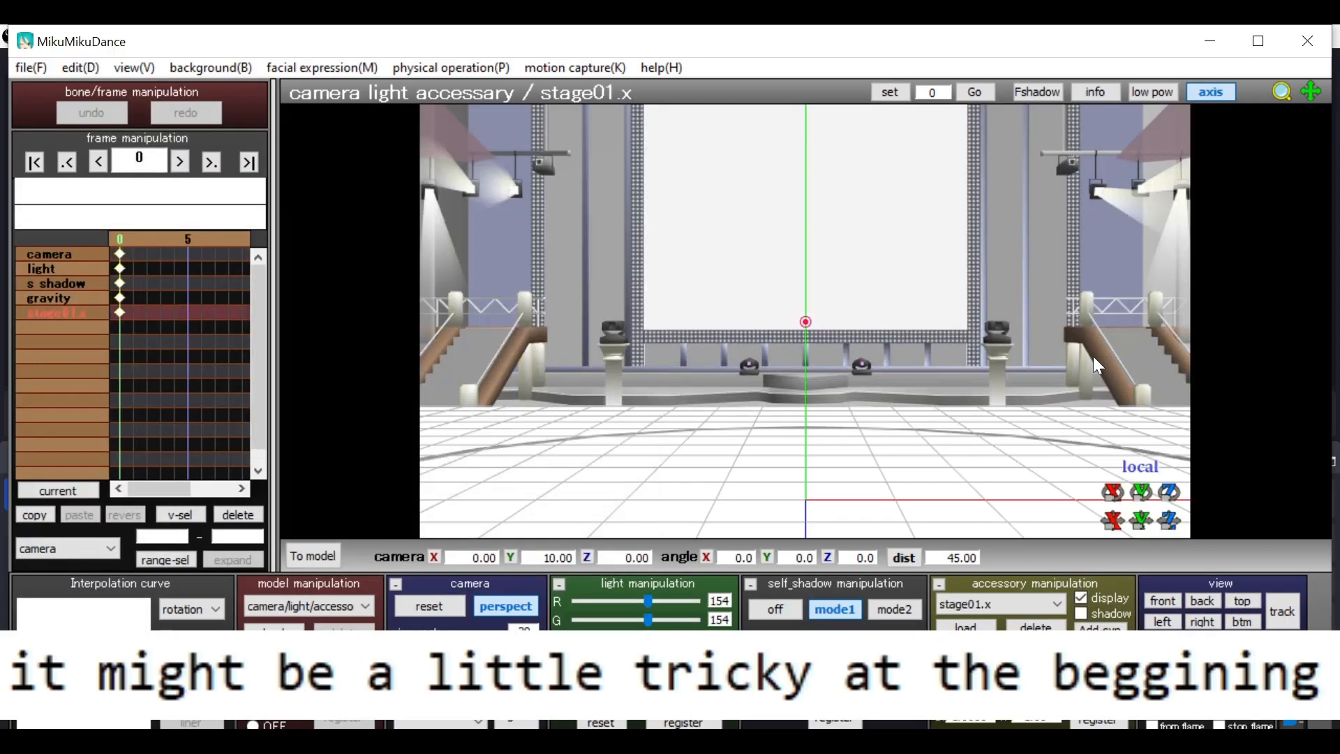
mouse_move(1051, 375)
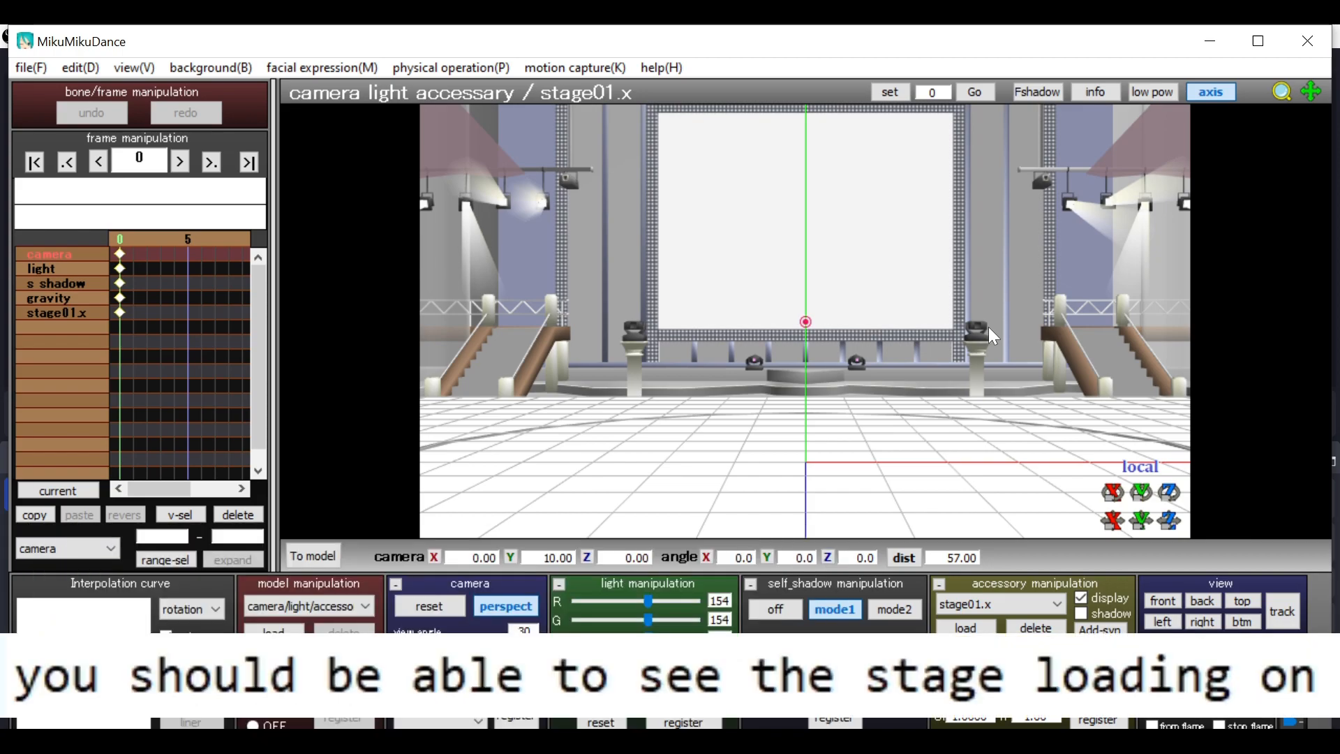
mouse_move(1011, 331)
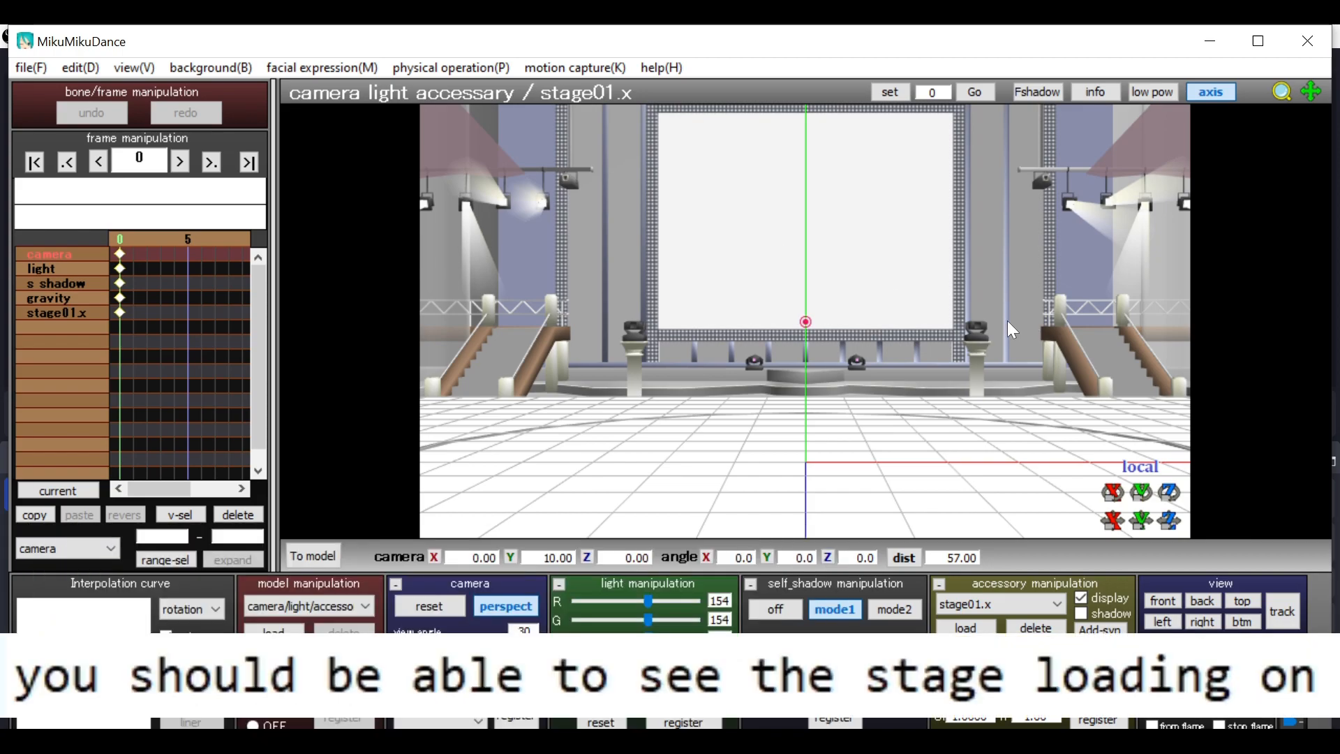